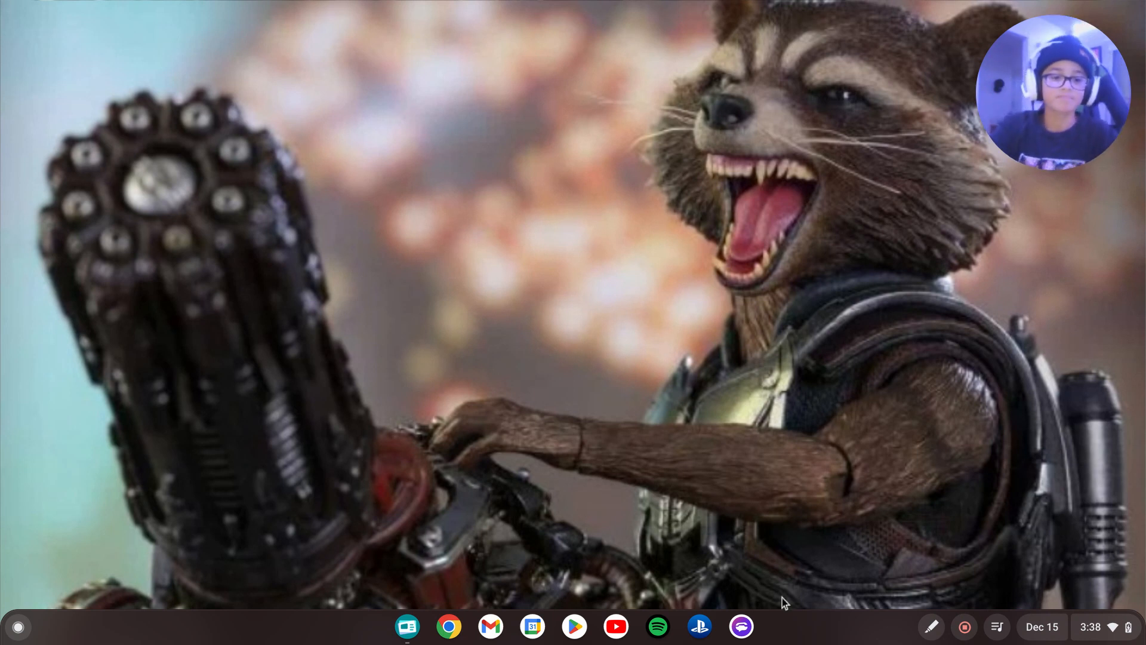
{"action": "mouse_move", "coordinate": [972, 409]}
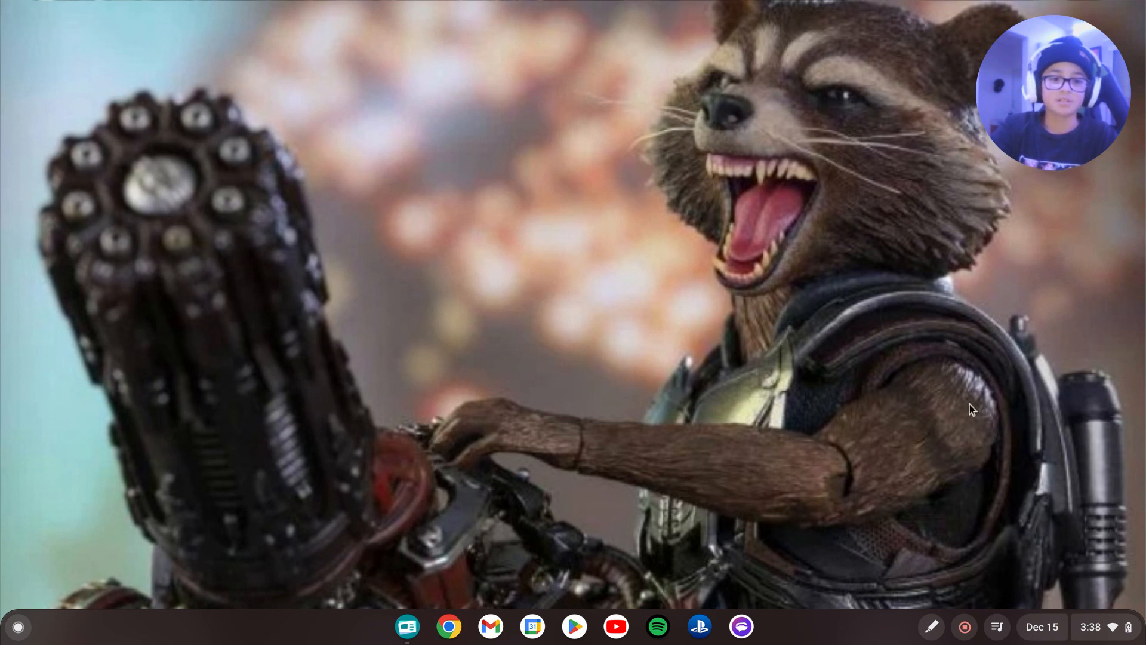
{"action": "mouse_move", "coordinate": [1090, 635]}
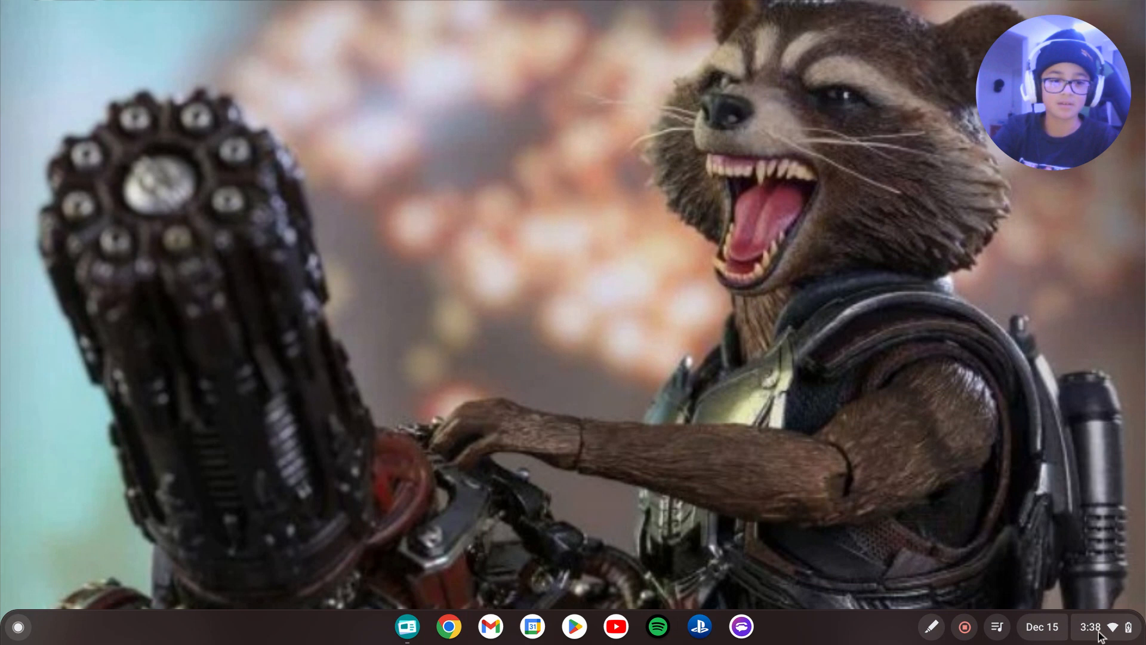
- Launch the system Settings app from the Quick Settings panel via the status tray clock
{"action": "left_click", "coordinate": [1090, 626]}
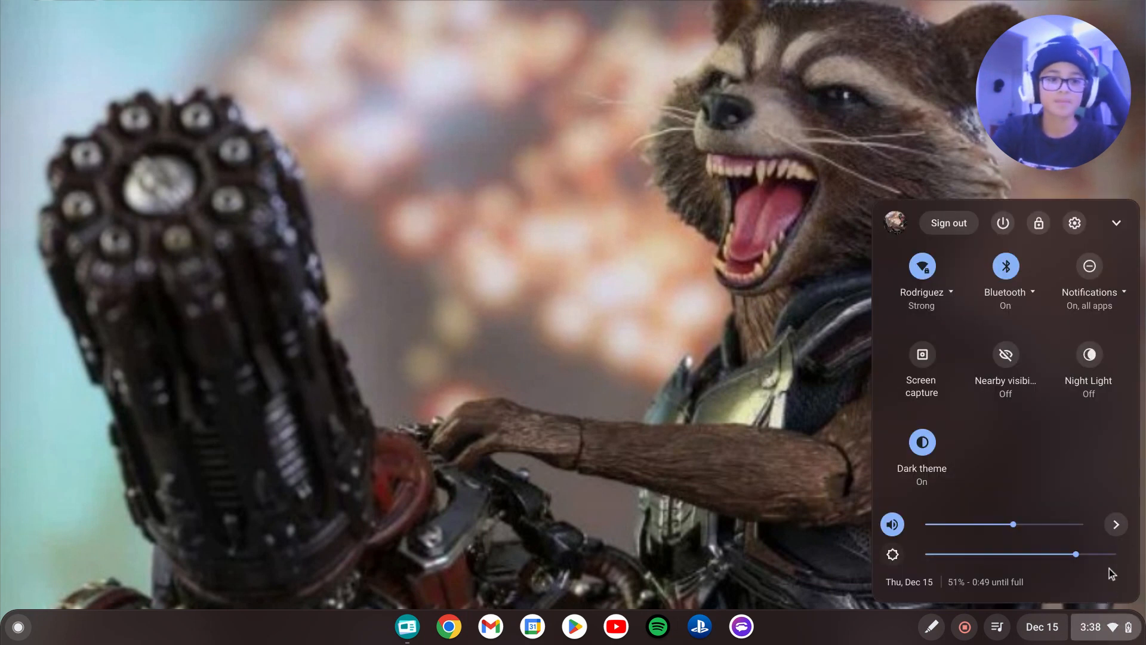
{"action": "mouse_move", "coordinate": [1099, 388]}
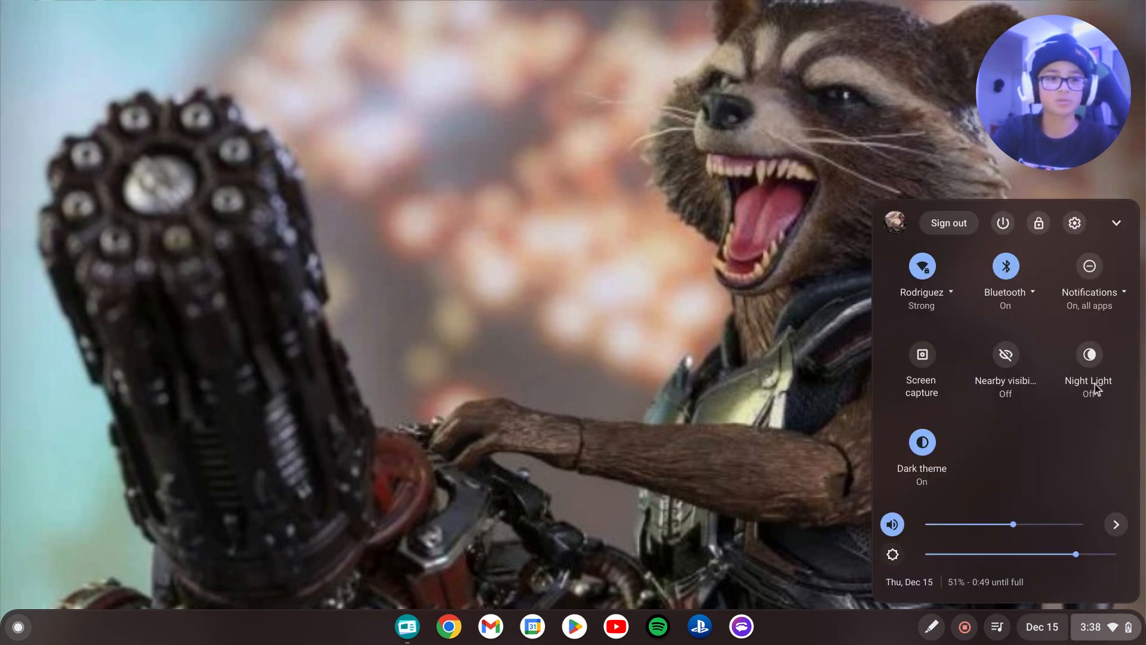
{"action": "mouse_move", "coordinate": [1075, 224]}
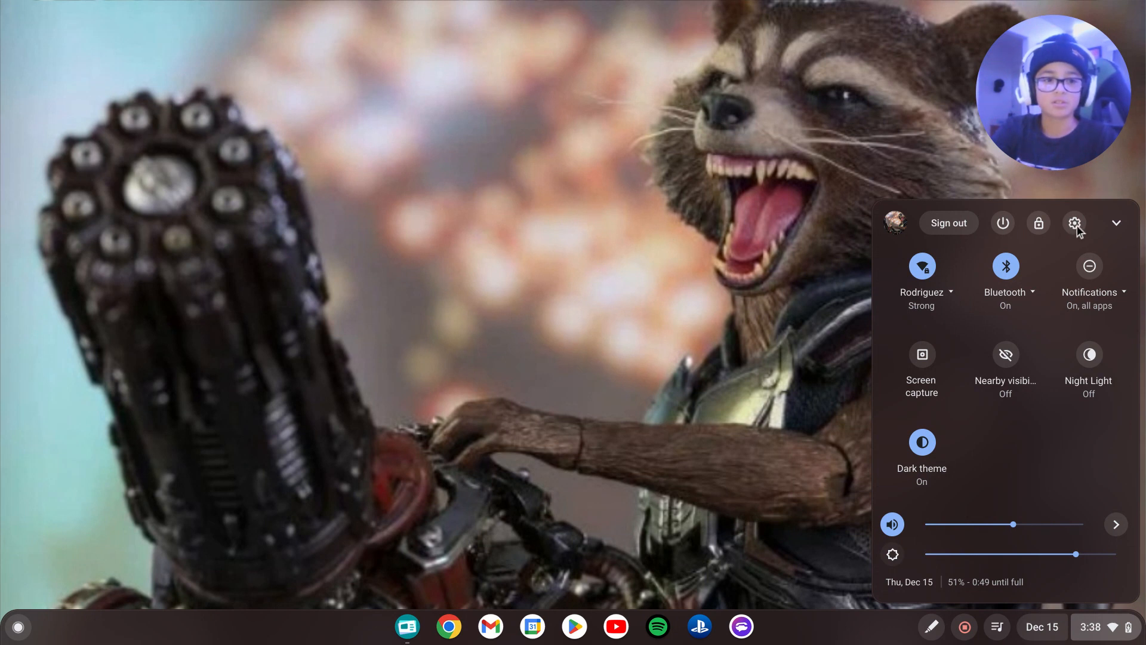
{"action": "mouse_move", "coordinate": [1074, 223]}
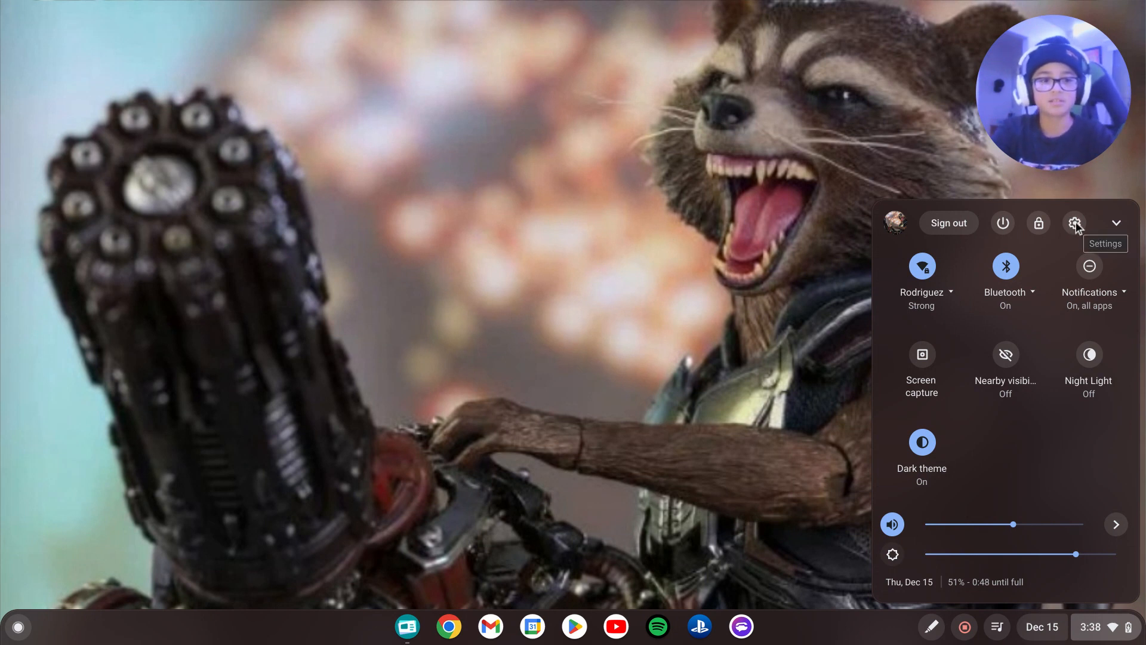
{"action": "left_click", "coordinate": [1075, 223]}
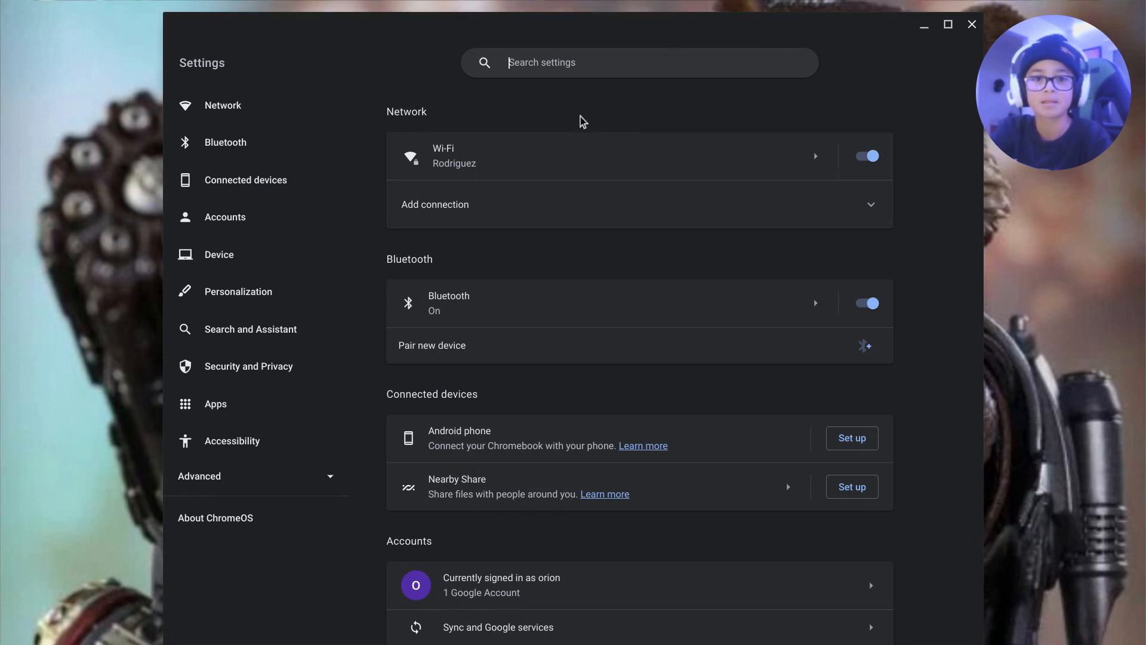
{"action": "mouse_move", "coordinate": [225, 142]}
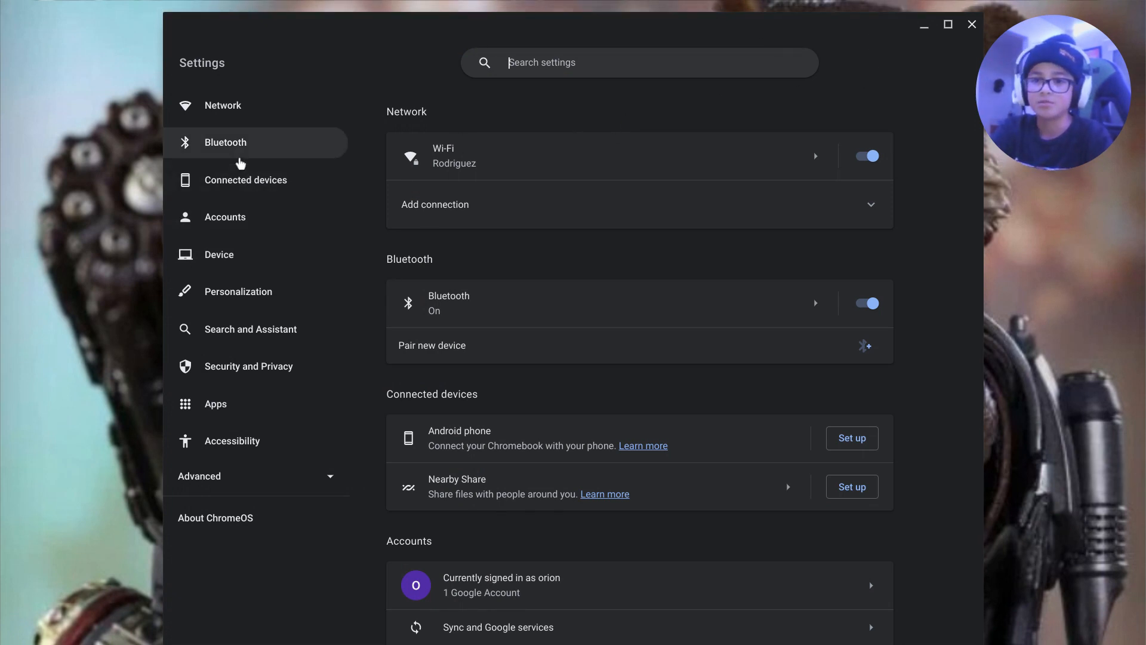
{"action": "mouse_move", "coordinate": [224, 65]}
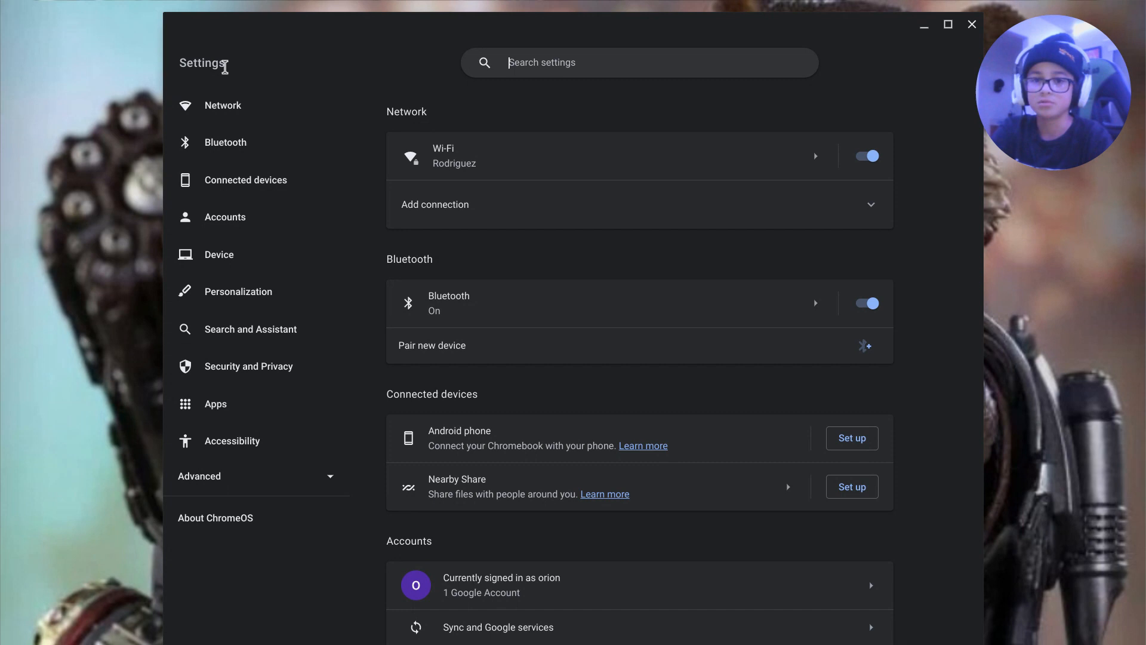
{"action": "mouse_move", "coordinate": [248, 365]}
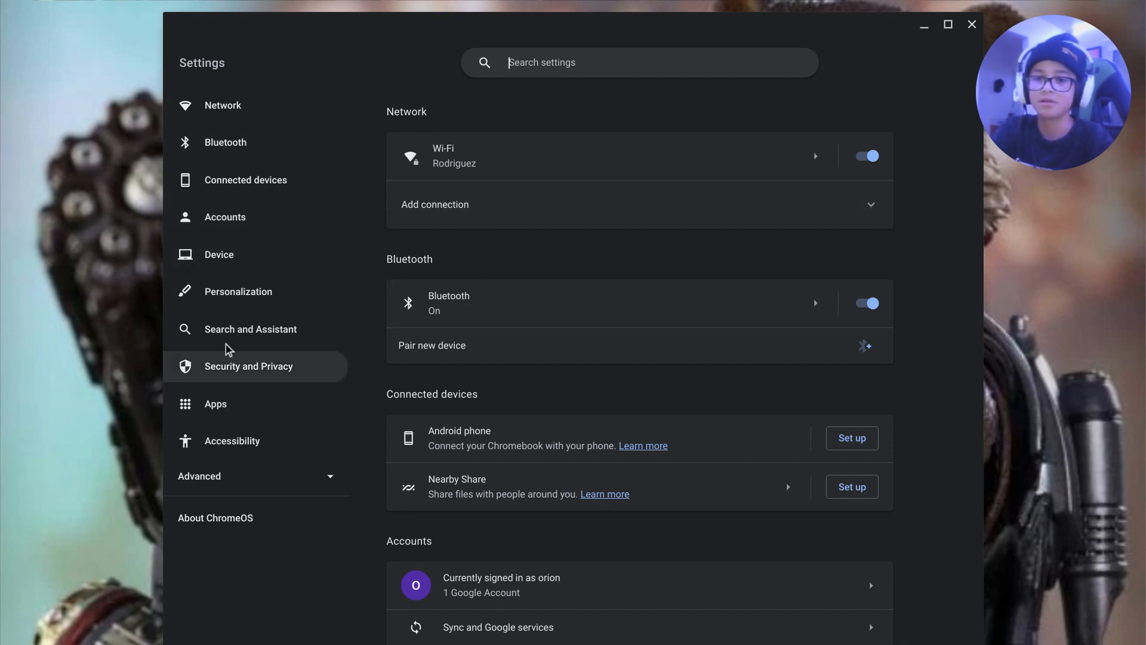
{"action": "scroll", "scroll_direction": "down", "scroll_amount": 3}
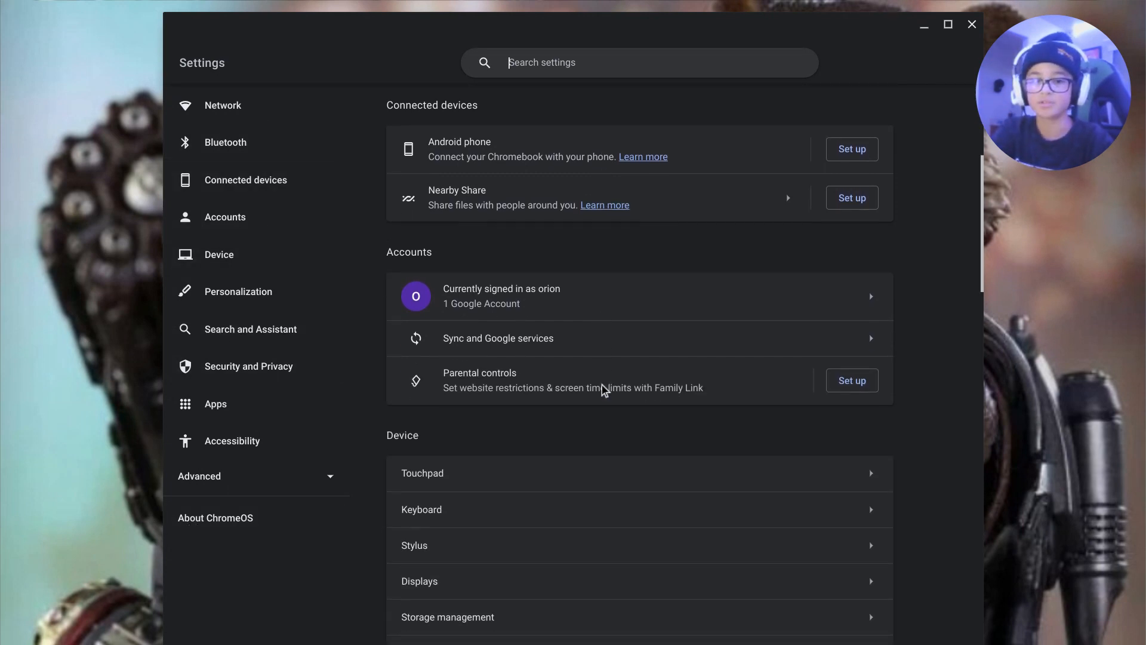
{"action": "scroll", "scroll_direction": "down", "scroll_amount": 3}
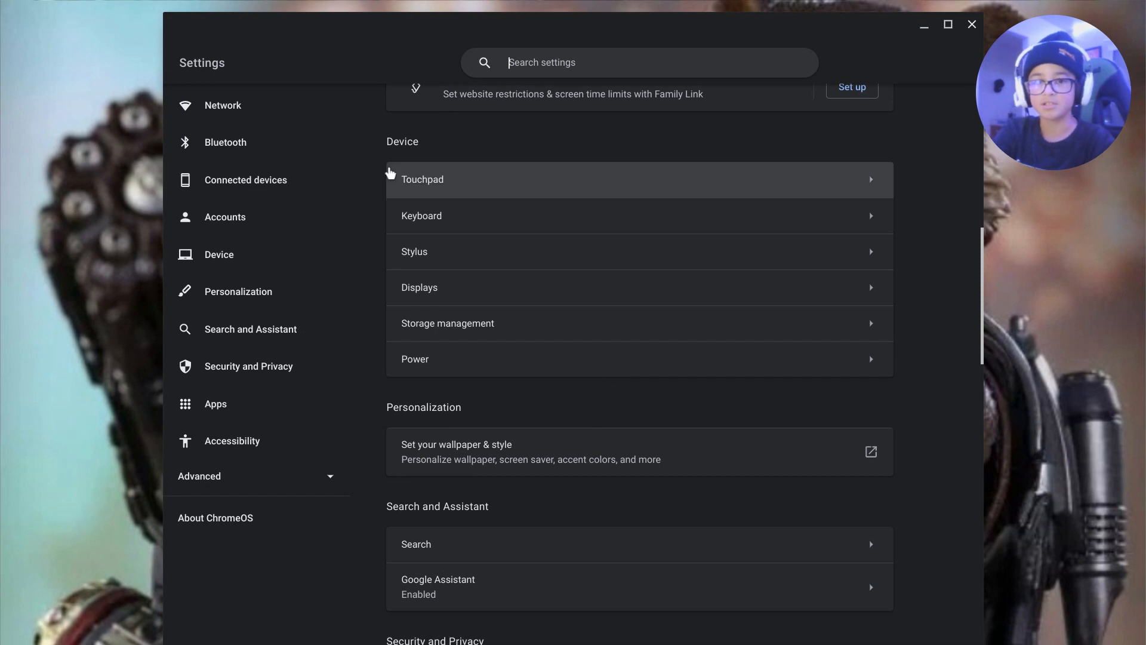
{"action": "mouse_move", "coordinate": [763, 609]}
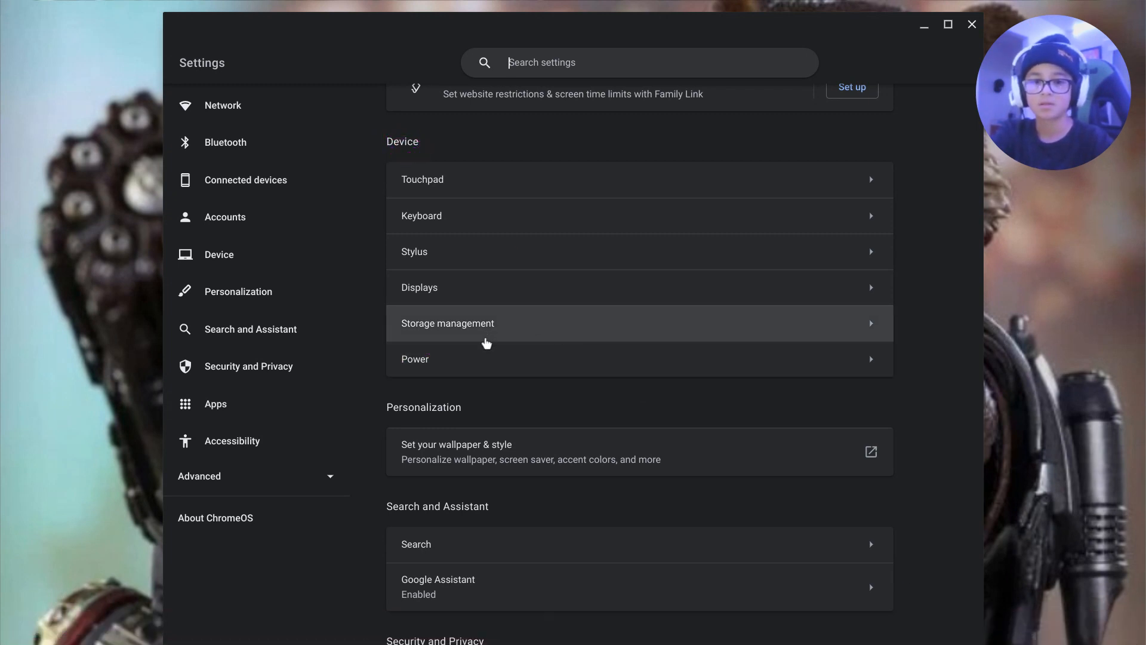
{"action": "left_click", "coordinate": [414, 359]}
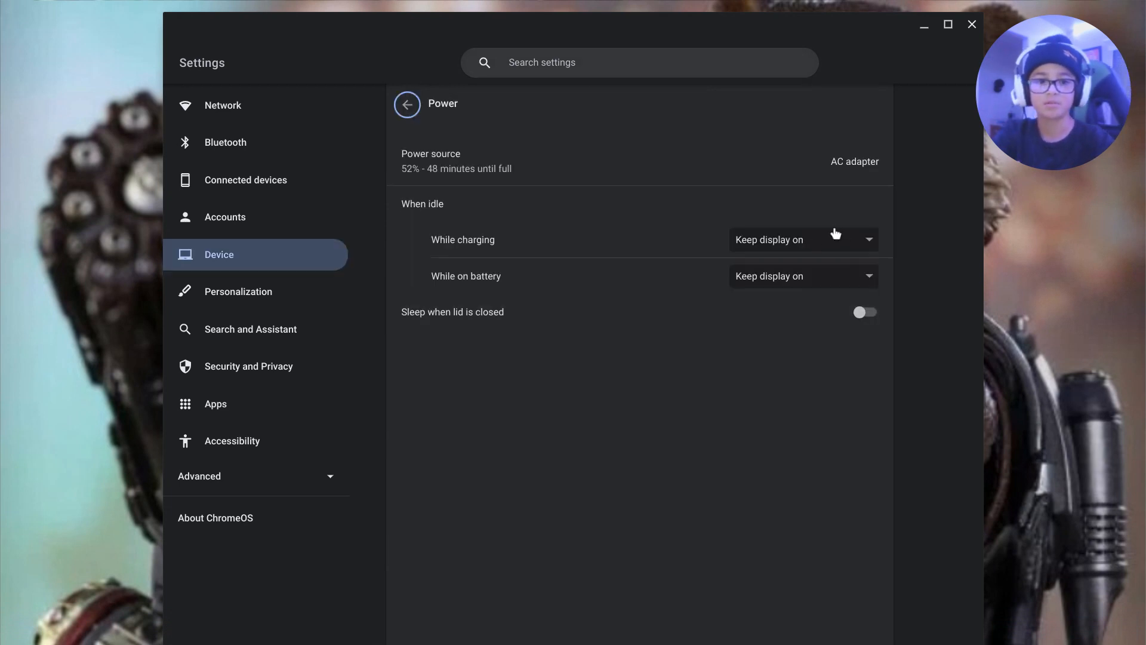
- Leave both When idle options, while charging and on battery, set to Keep display on
{"action": "left_click", "coordinate": [802, 239]}
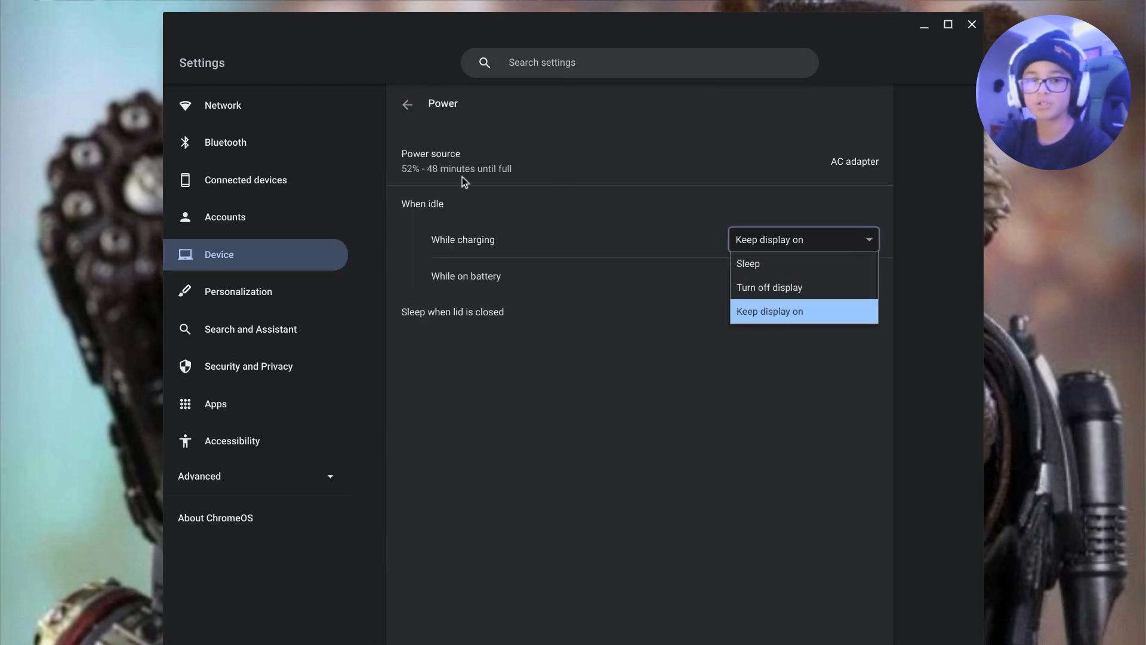
{"action": "mouse_move", "coordinate": [768, 286]}
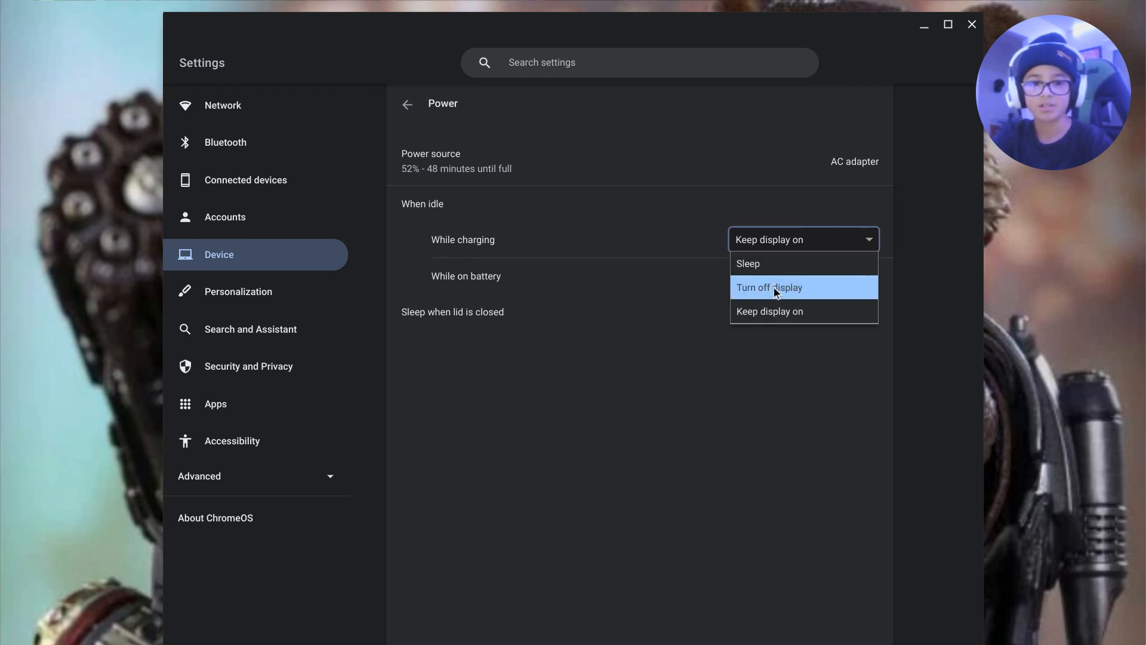
{"action": "left_click", "coordinate": [768, 310]}
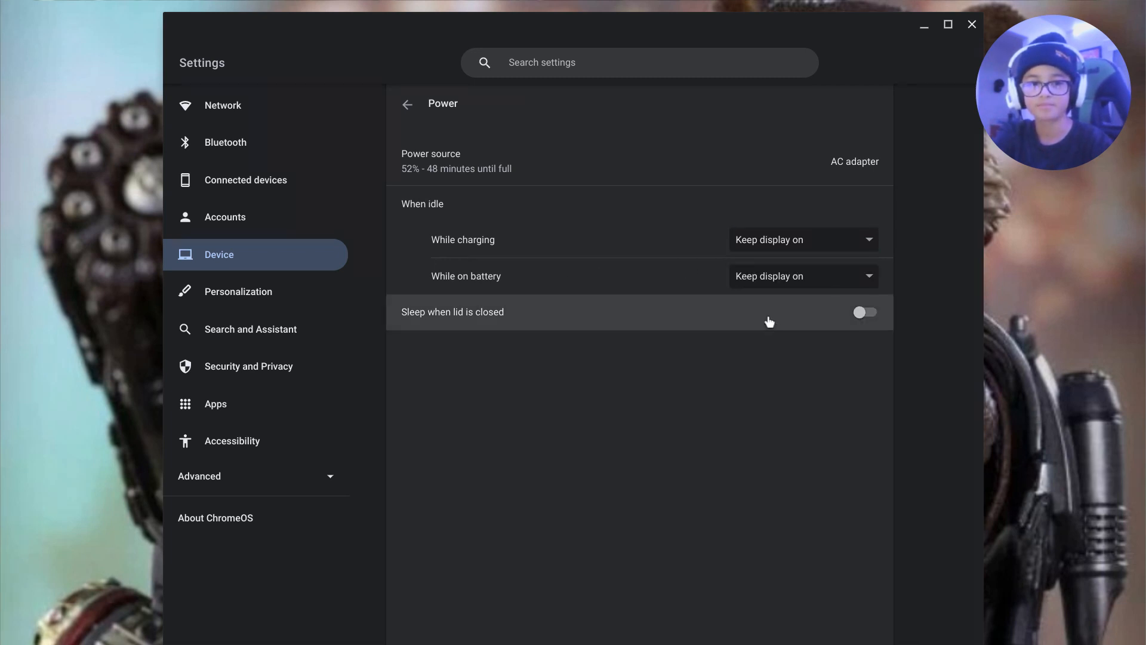
{"action": "left_click", "coordinate": [802, 276]}
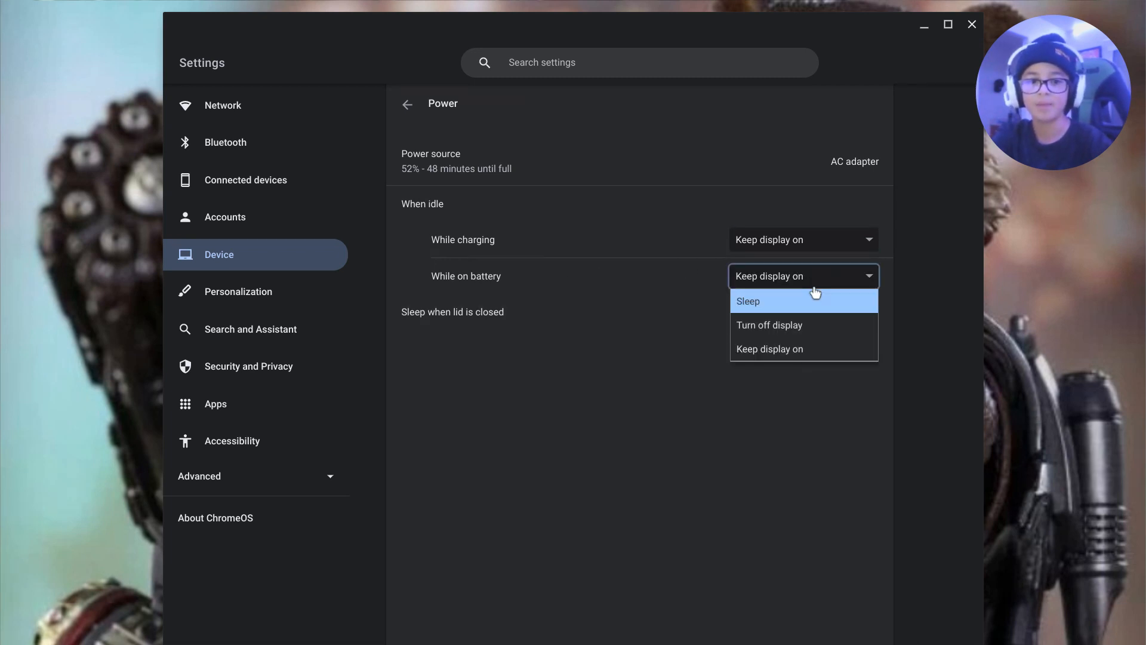
{"action": "left_click", "coordinate": [767, 349]}
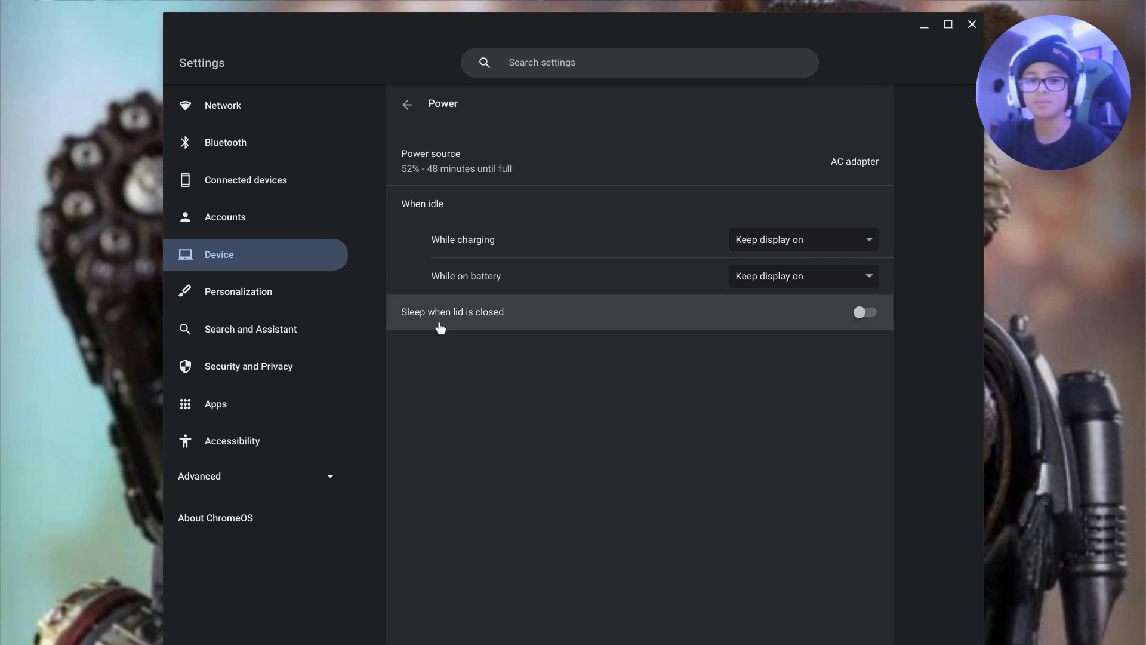
{"action": "mouse_move", "coordinate": [462, 325]}
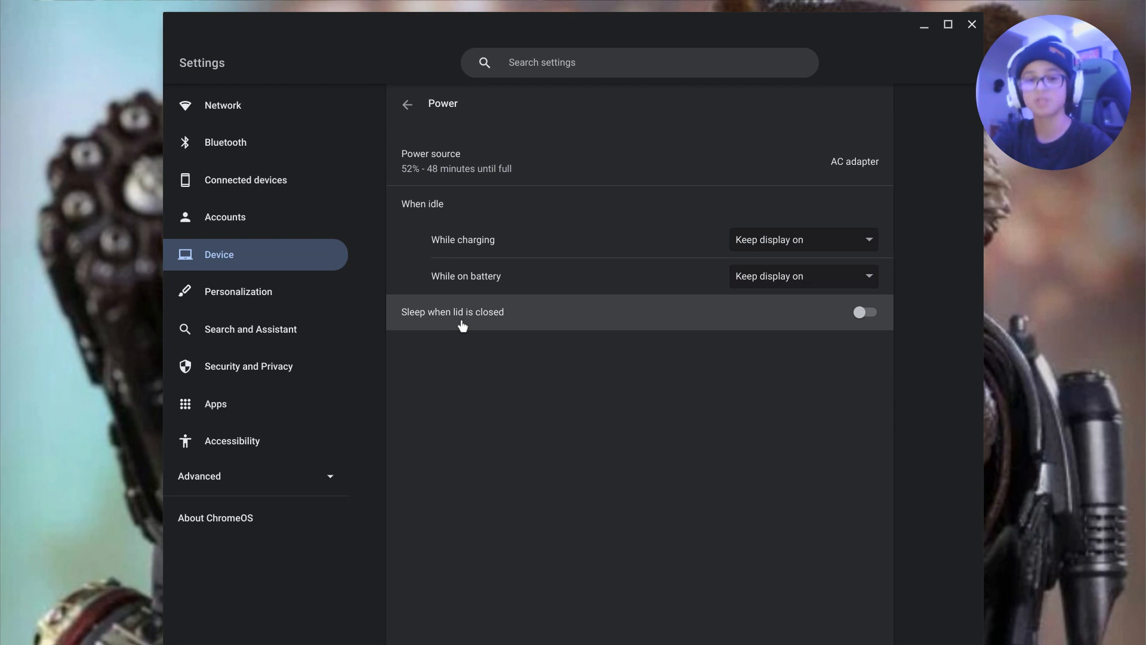
- Toggle Sleep when lid is closed on and then back off
{"action": "left_click", "coordinate": [865, 311]}
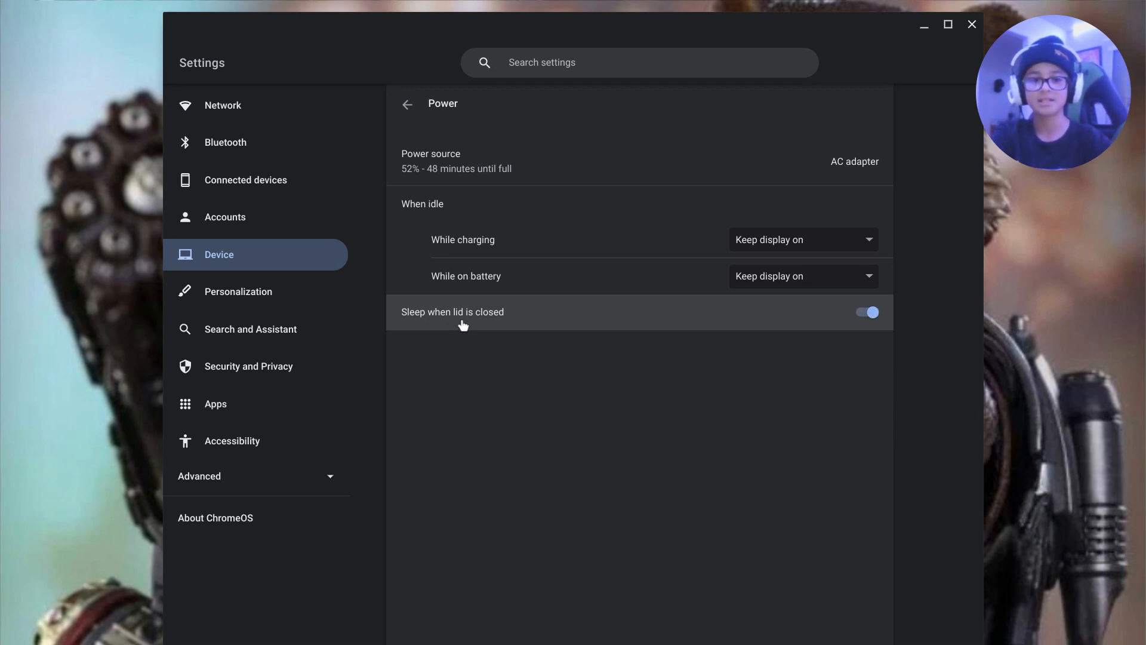
{"action": "left_click", "coordinate": [866, 312]}
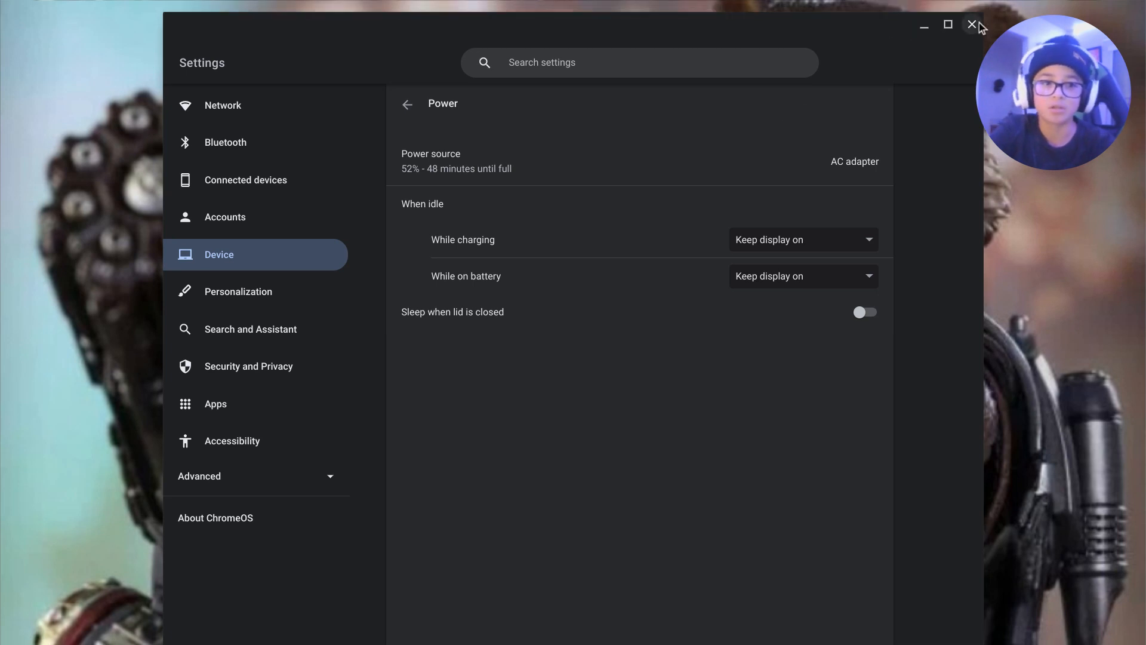
- Close the Settings window, returning to the desktop wallpaper and shelf
{"action": "left_click", "coordinate": [972, 25]}
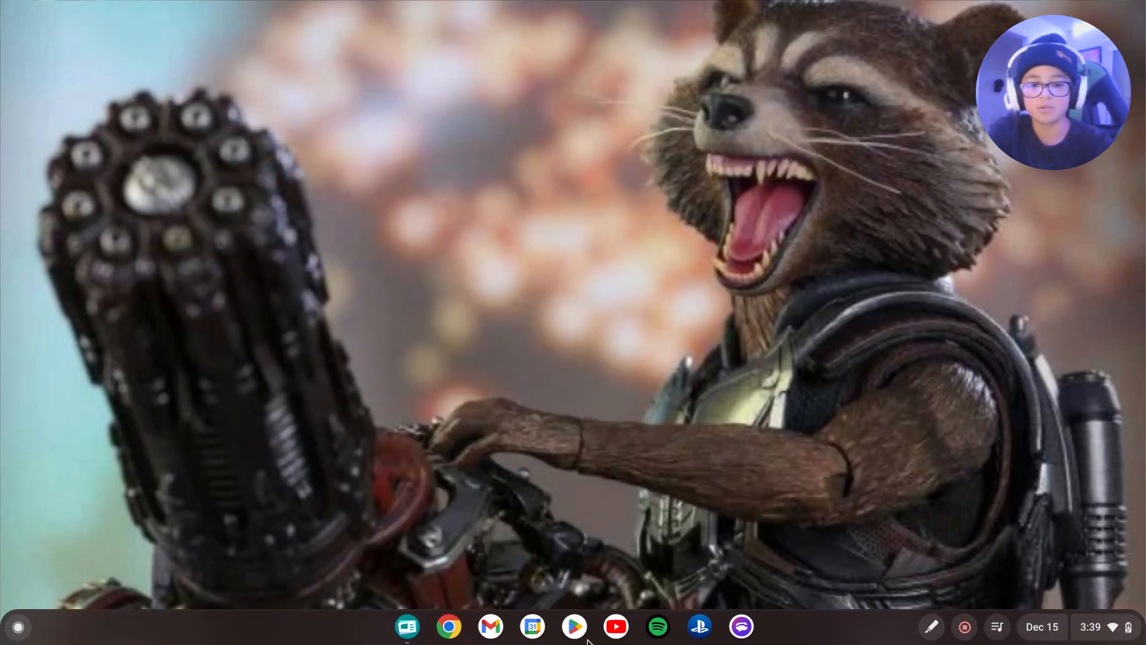
{"action": "mouse_move", "coordinate": [655, 627]}
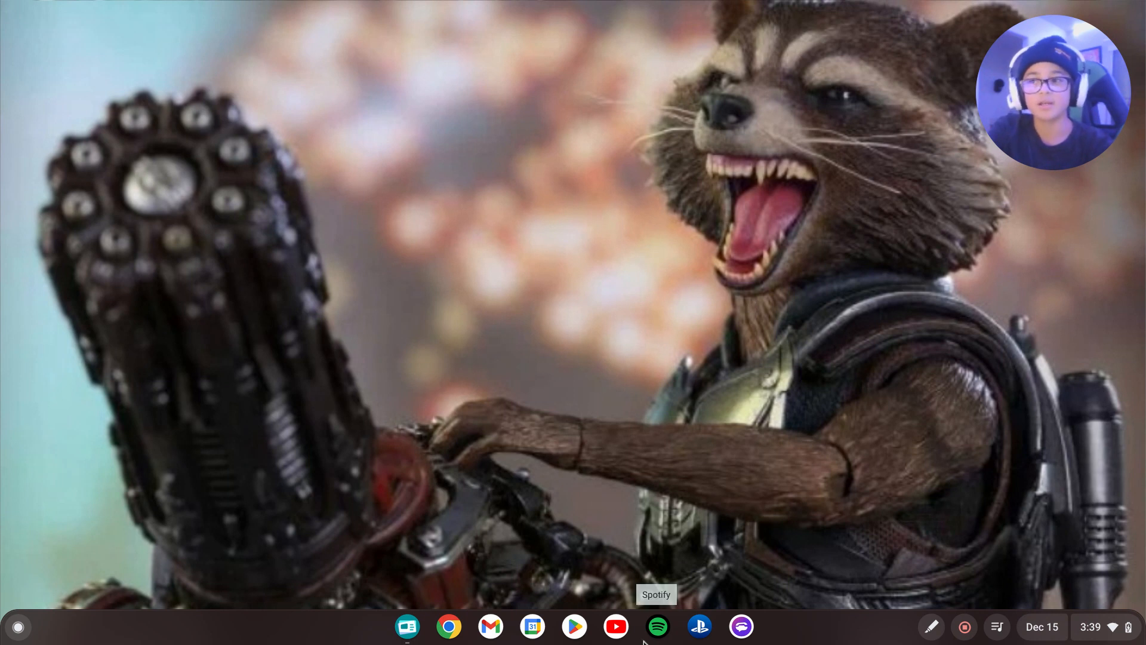